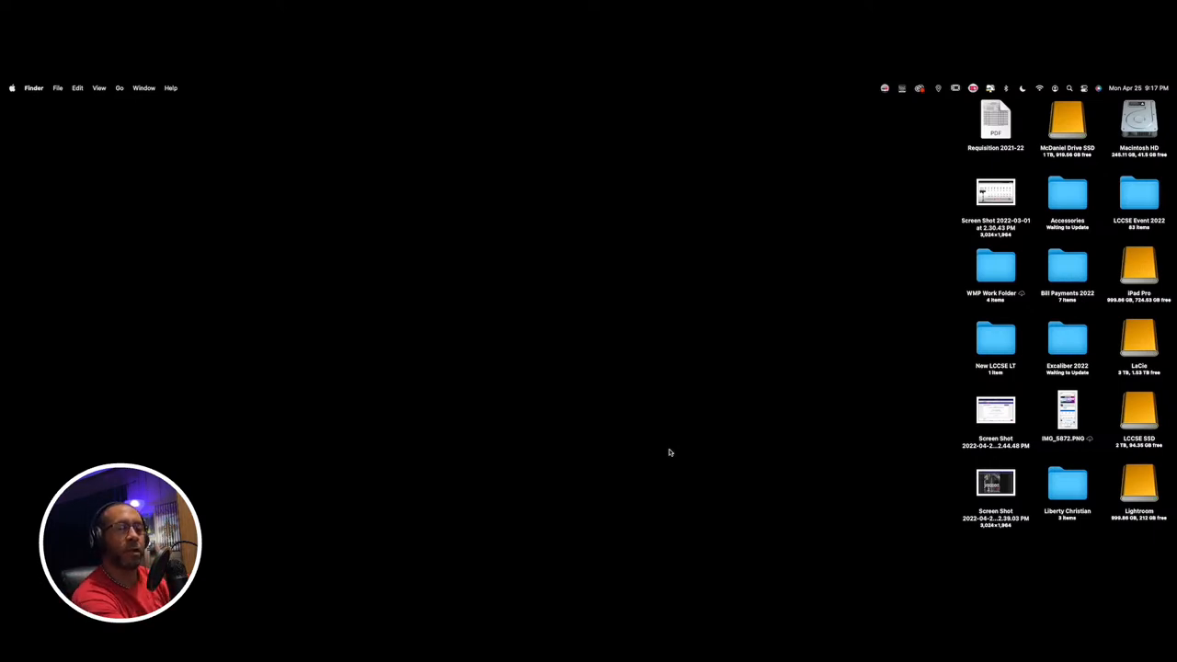
{"action": "mouse_move", "coordinate": [709, 549]}
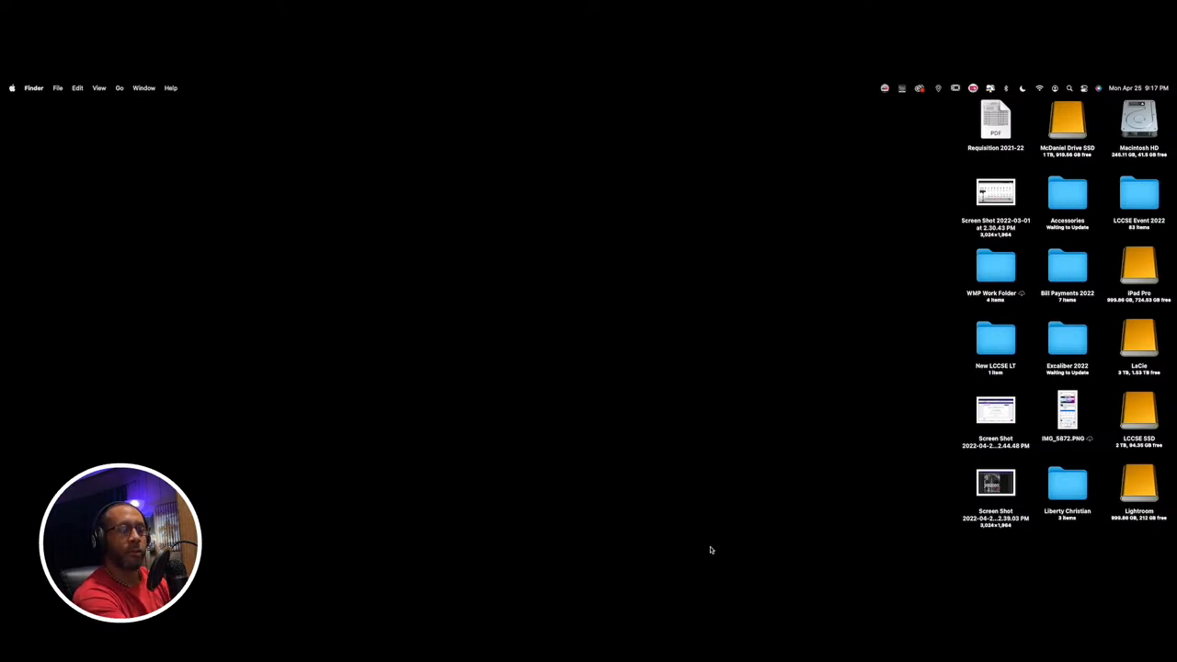
{"action": "mouse_move", "coordinate": [556, 504]}
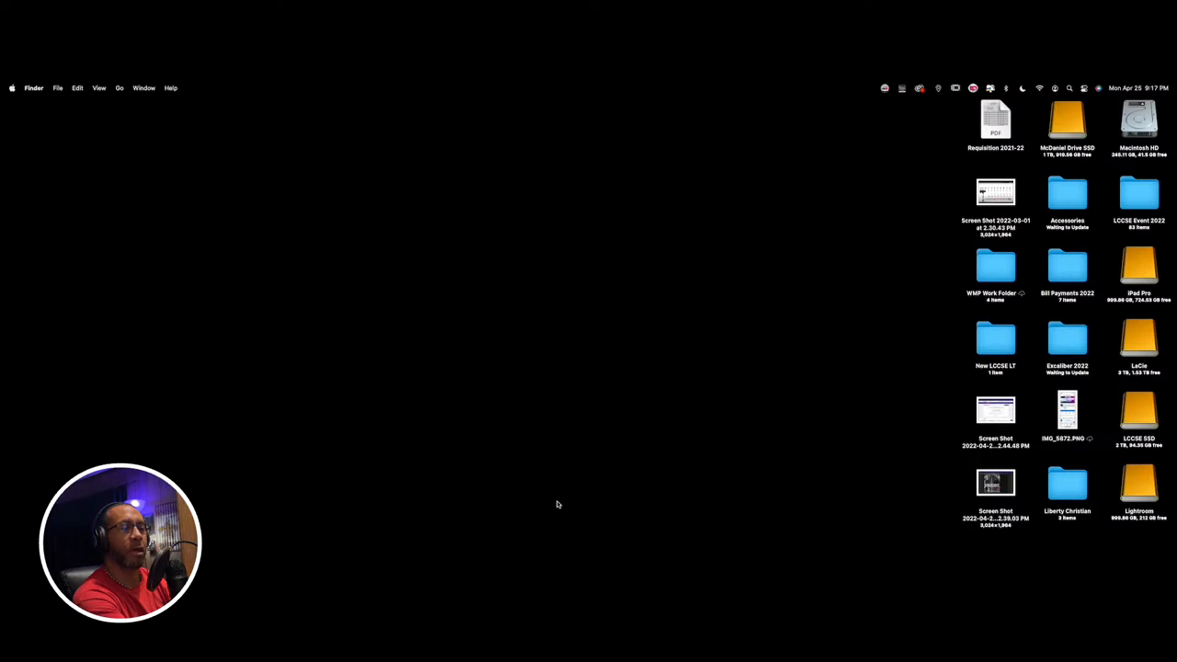
{"action": "mouse_move", "coordinate": [601, 461]}
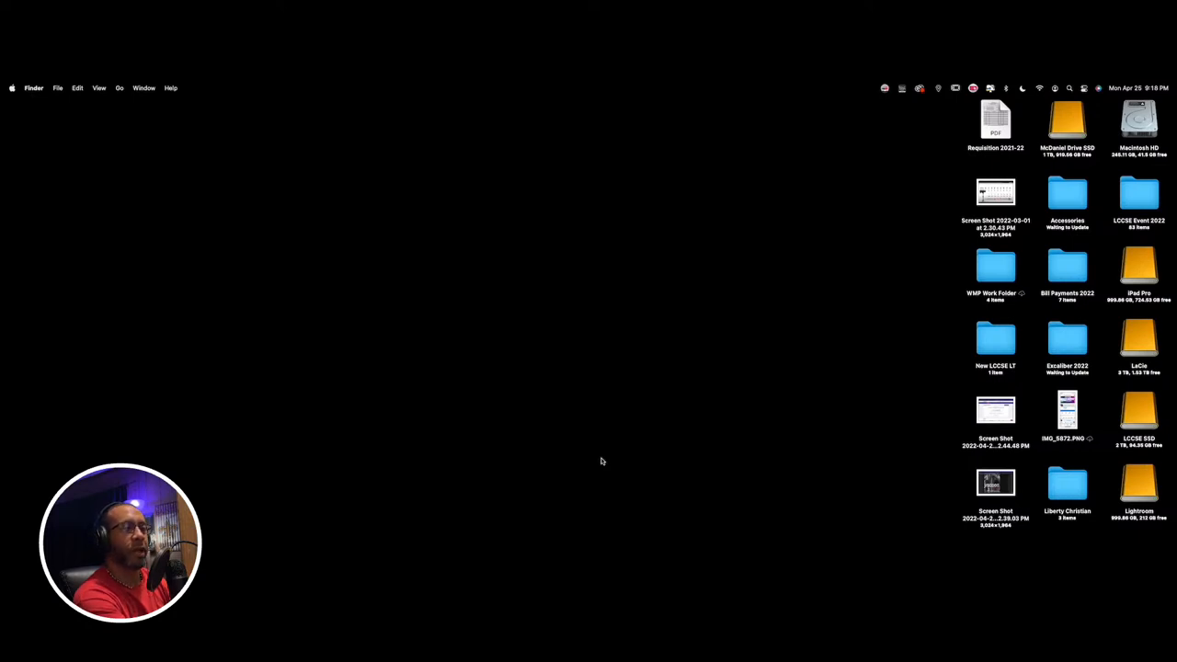
{"action": "mouse_move", "coordinate": [732, 411]}
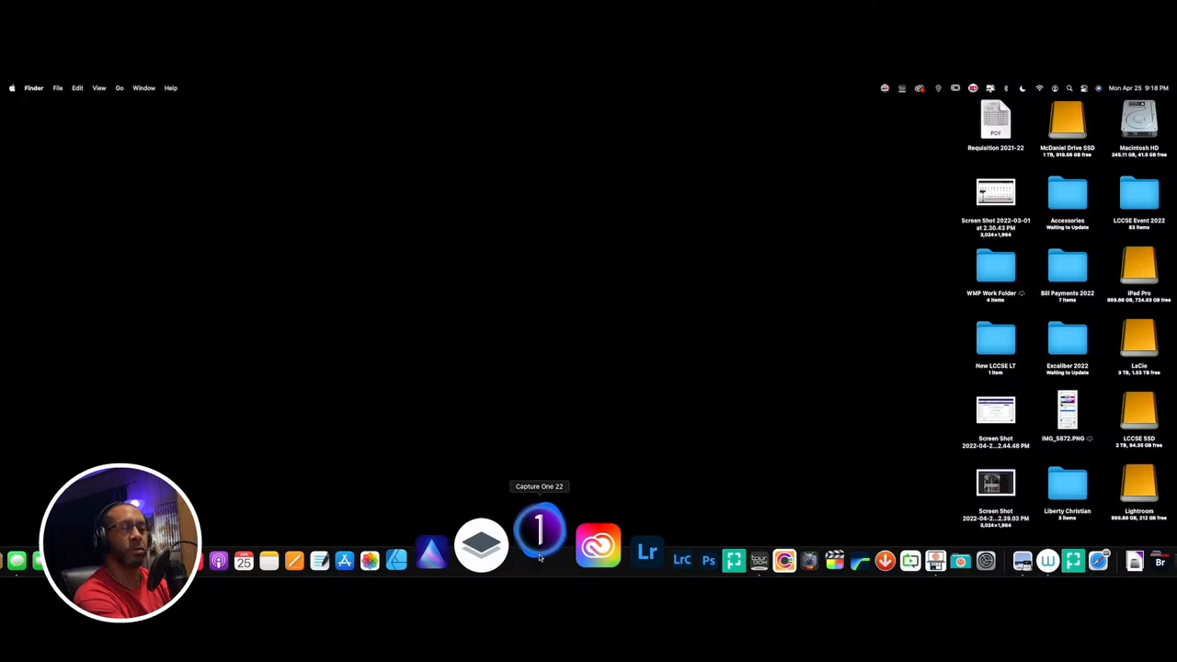
- Launch Capture One 22 from the Dock
{"action": "left_click", "coordinate": [540, 543]}
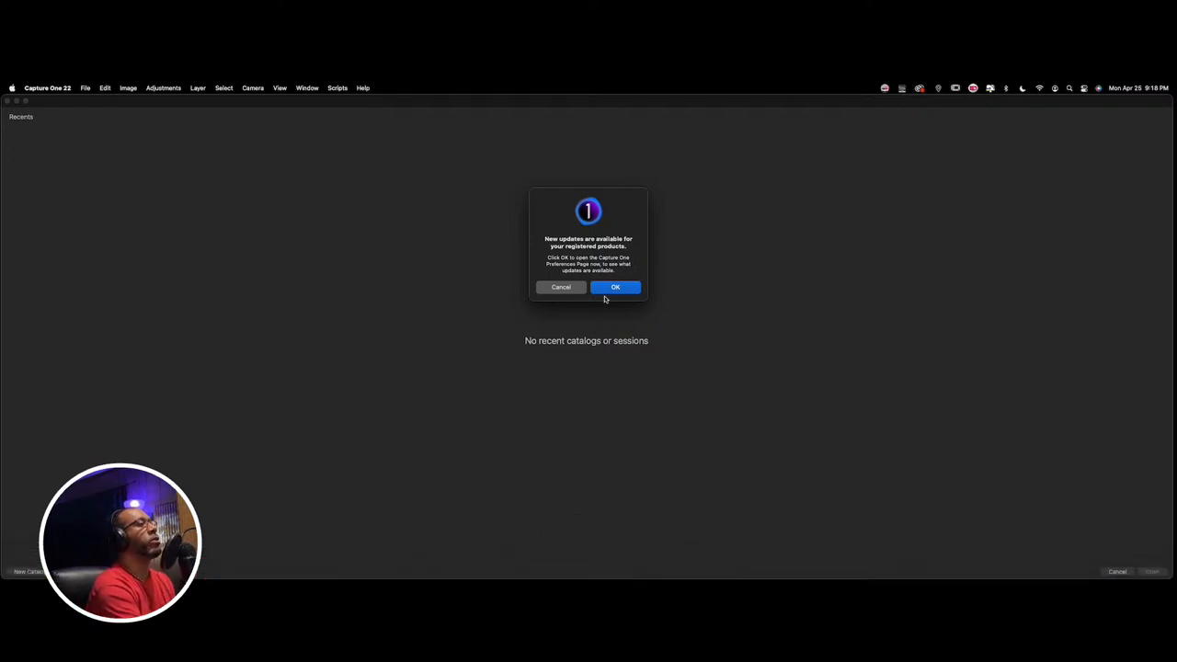
- Dismiss the updates notice to show the update preferences for registered products
{"action": "left_click", "coordinate": [615, 287]}
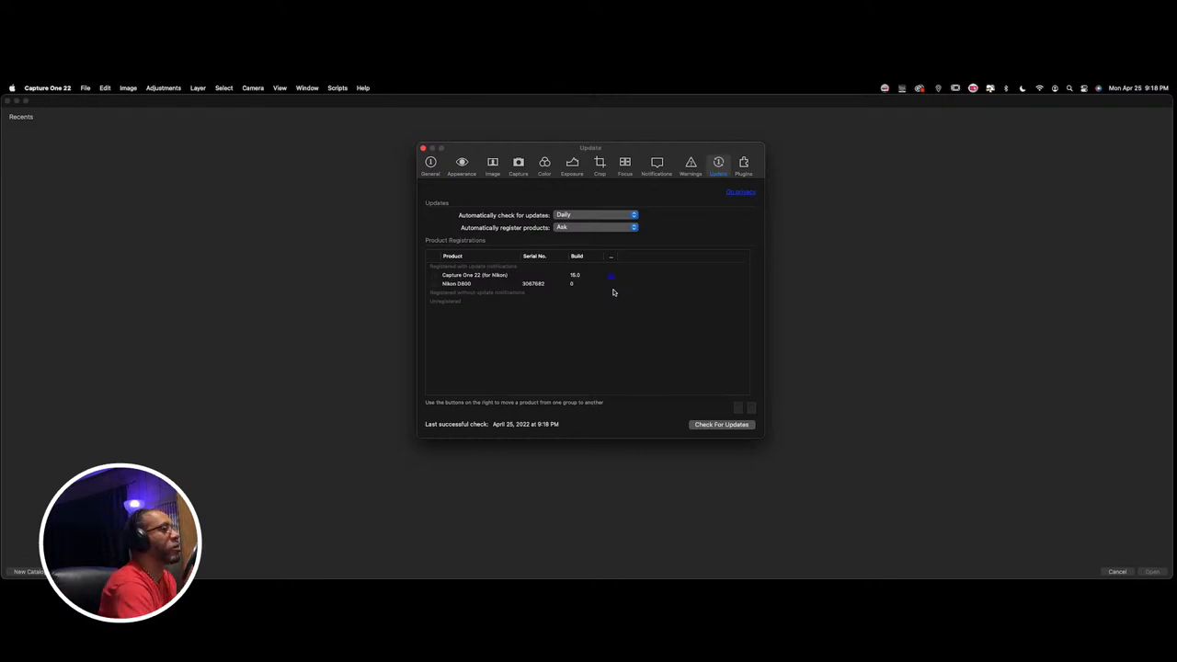
{"action": "mouse_move", "coordinate": [649, 300]}
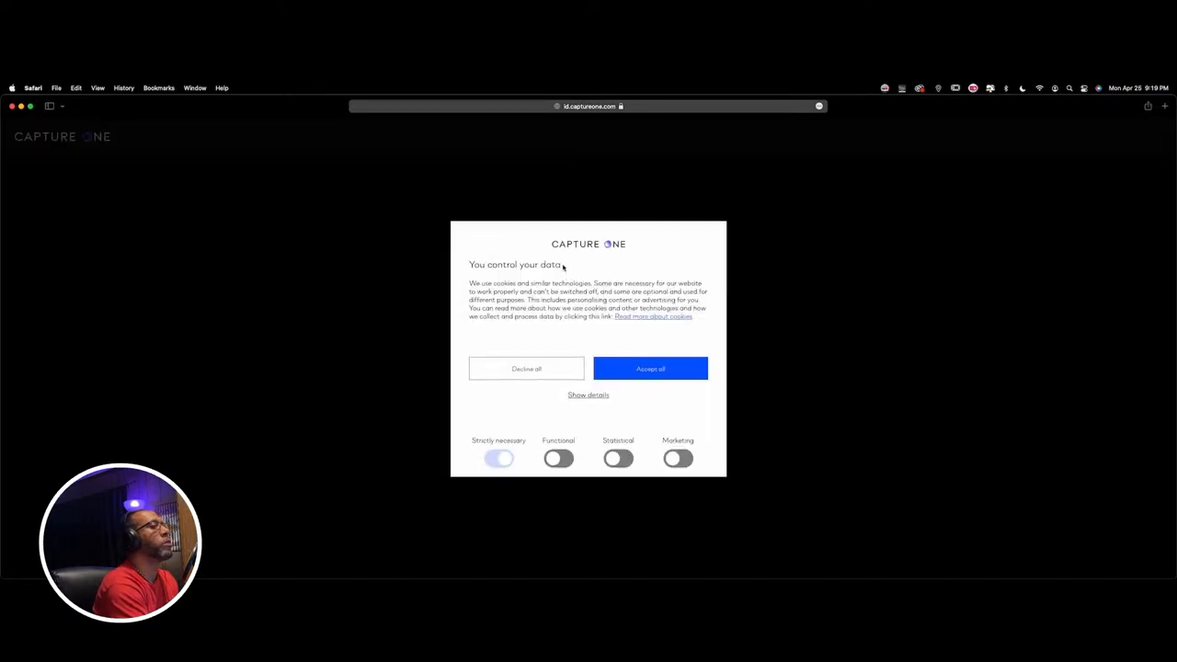
- Accept the website cookies and log into the Capture One account with email and password
{"action": "left_click", "coordinate": [650, 369]}
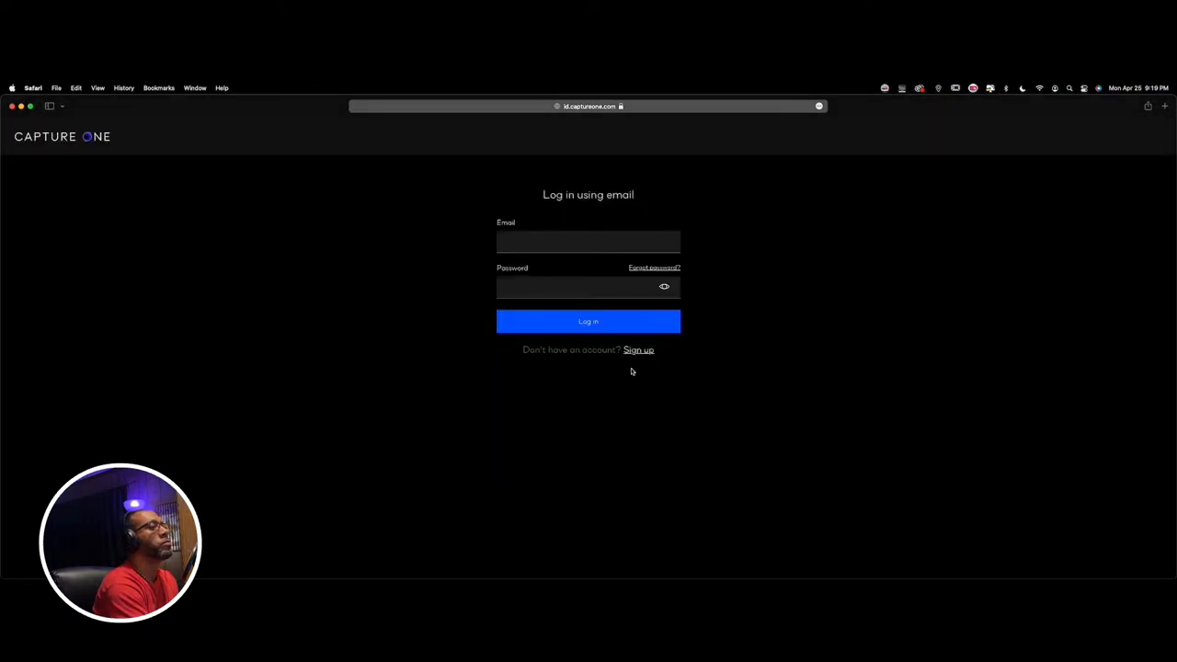
{"action": "left_click", "coordinate": [588, 241]}
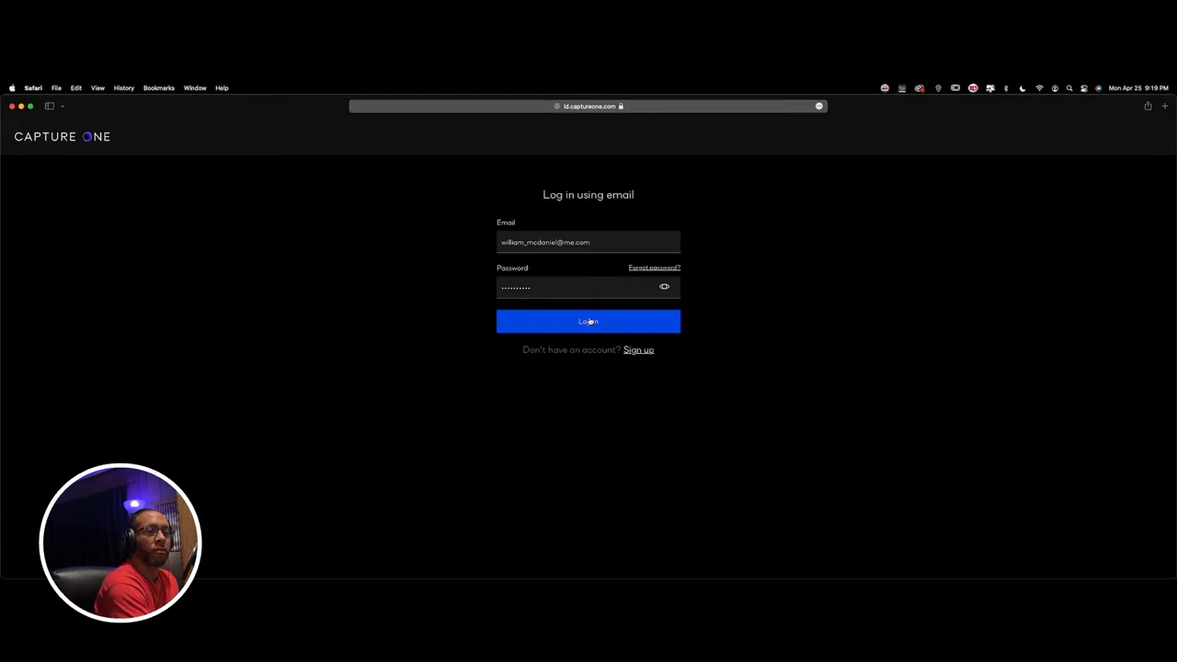
{"action": "left_click", "coordinate": [587, 321]}
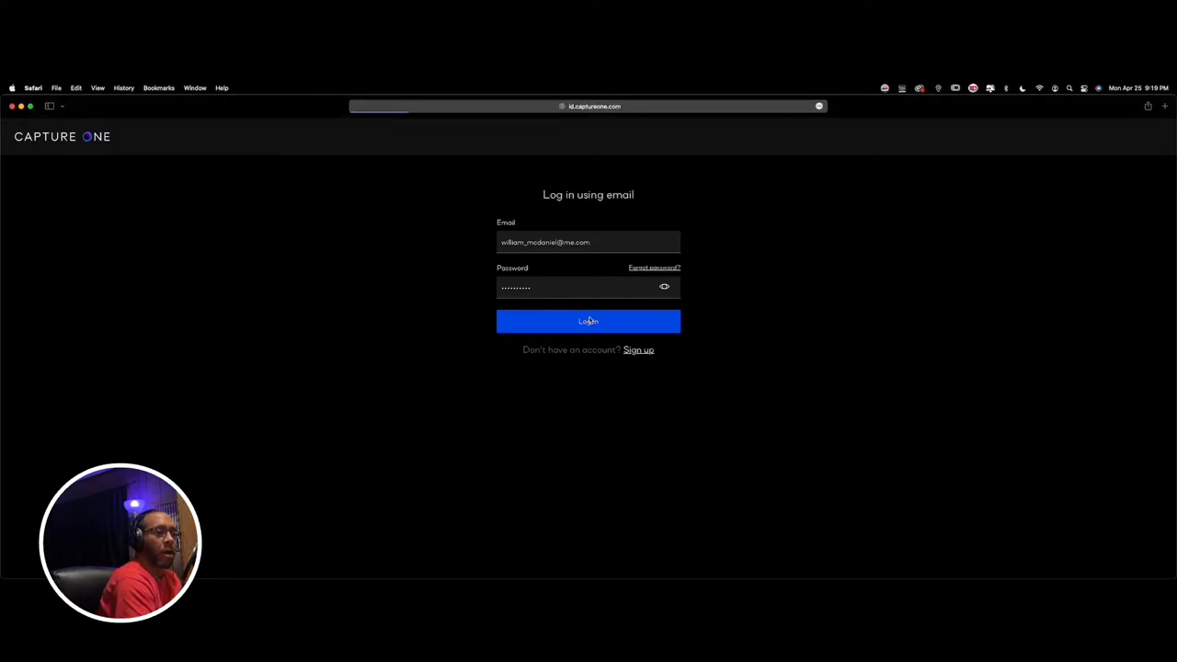
{"action": "left_click", "coordinate": [588, 320]}
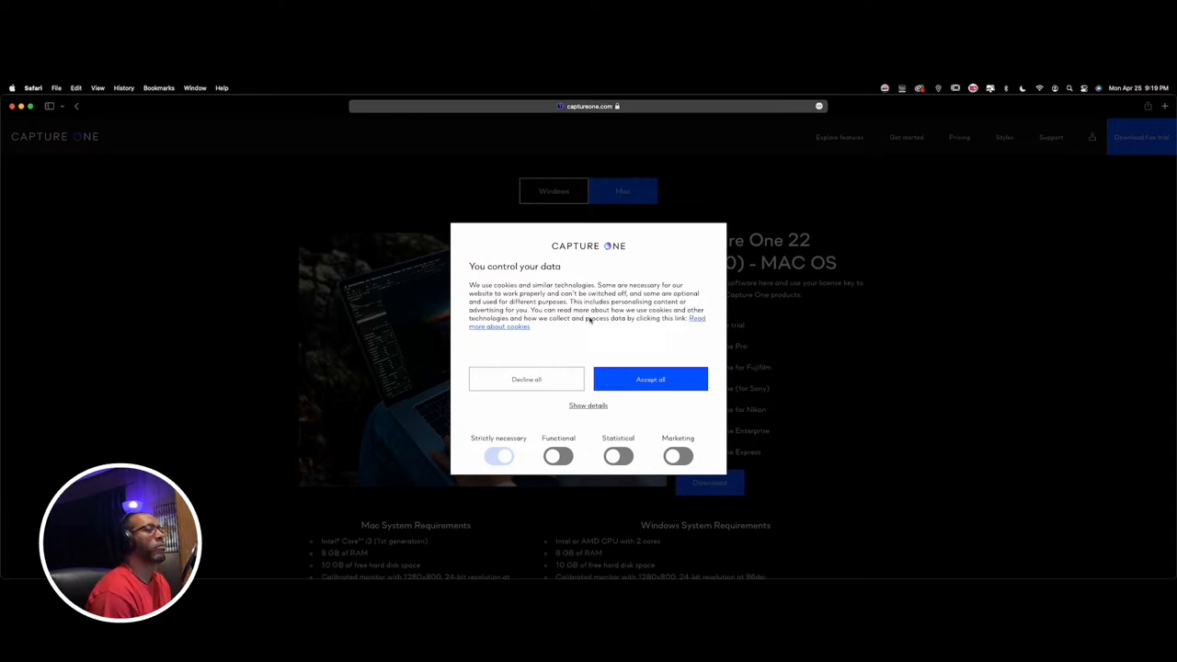
{"action": "mouse_move", "coordinate": [642, 361]}
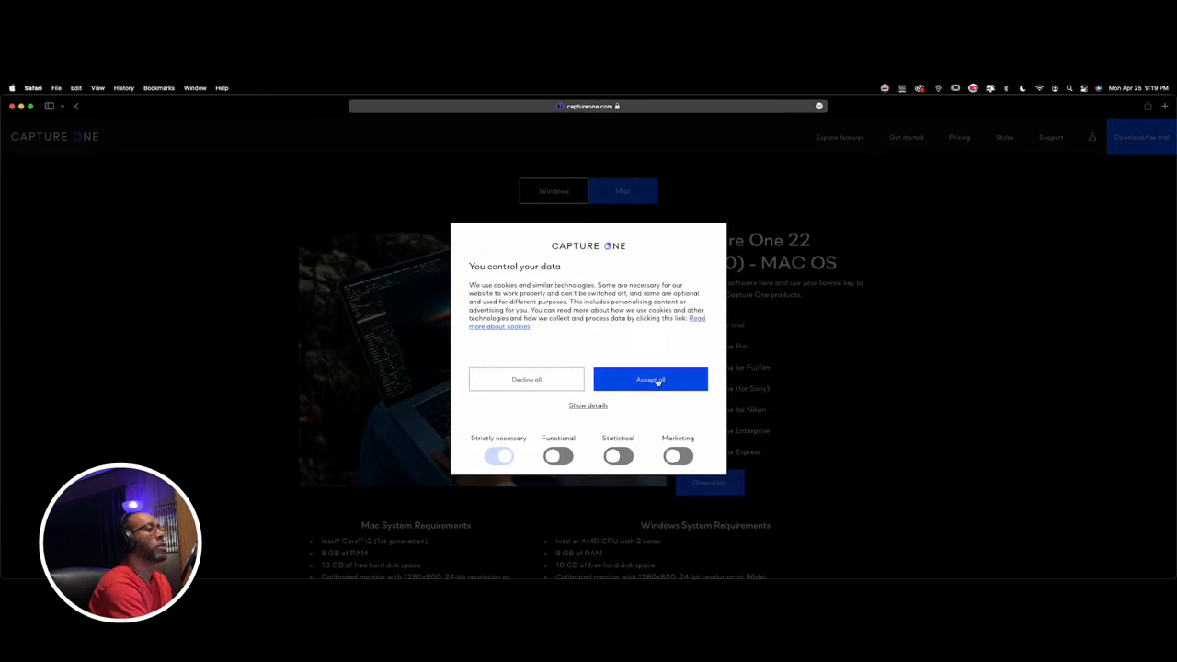
- Accept the cookie banner and download the Capture One 22 (15.2.0) Mac installer
{"action": "left_click", "coordinate": [650, 379]}
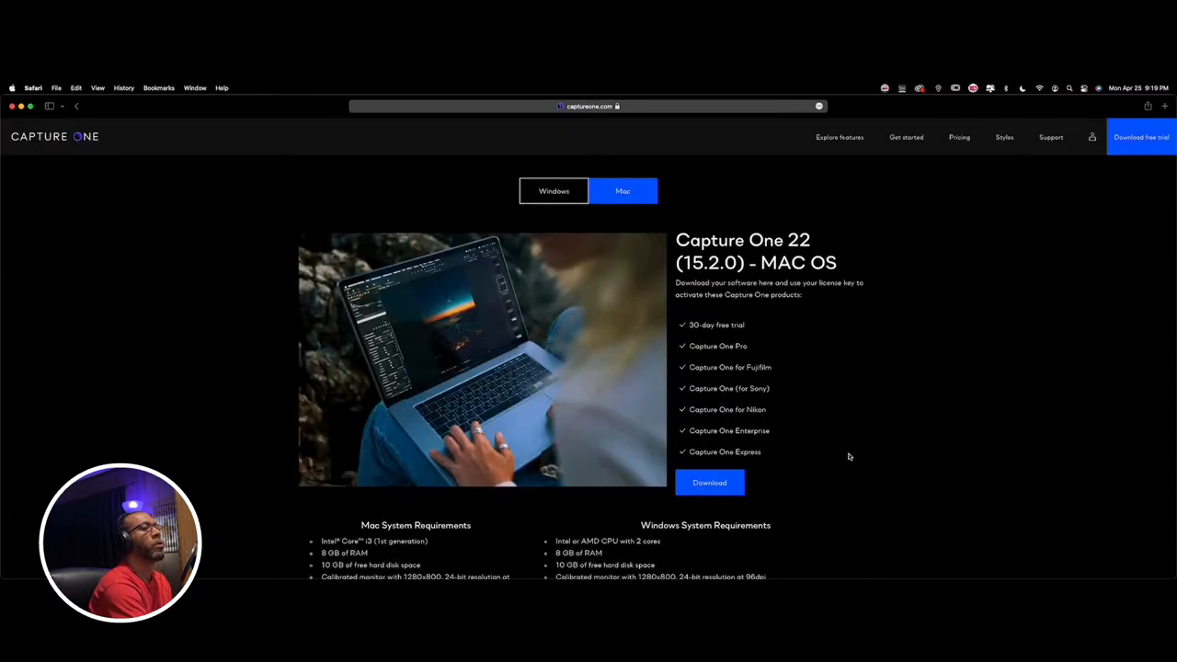
{"action": "scroll", "scroll_direction": "down", "scroll_amount": 3}
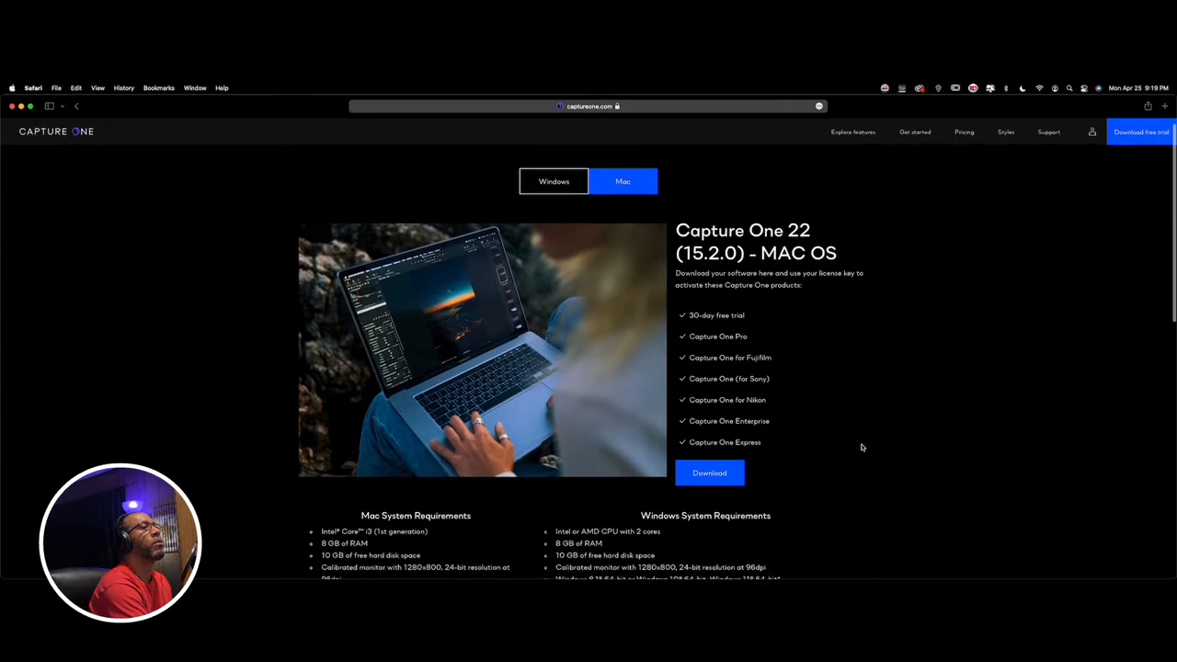
{"action": "scroll", "scroll_direction": "down", "scroll_amount": 3}
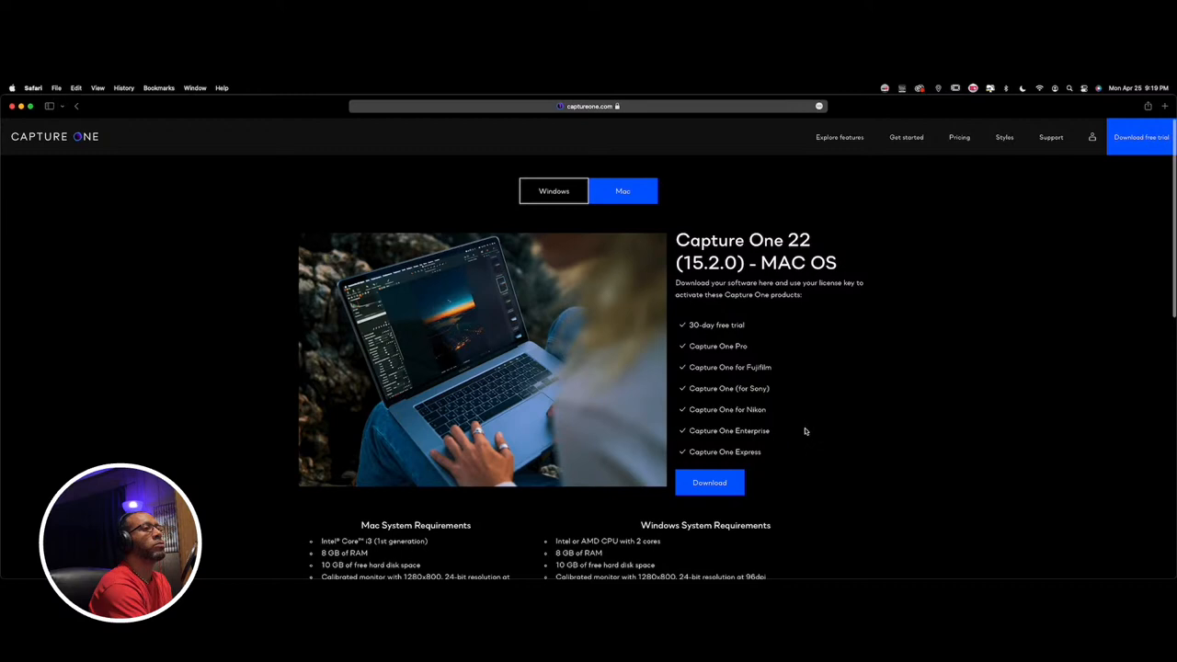
{"action": "scroll", "scroll_direction": "down", "scroll_amount": 3}
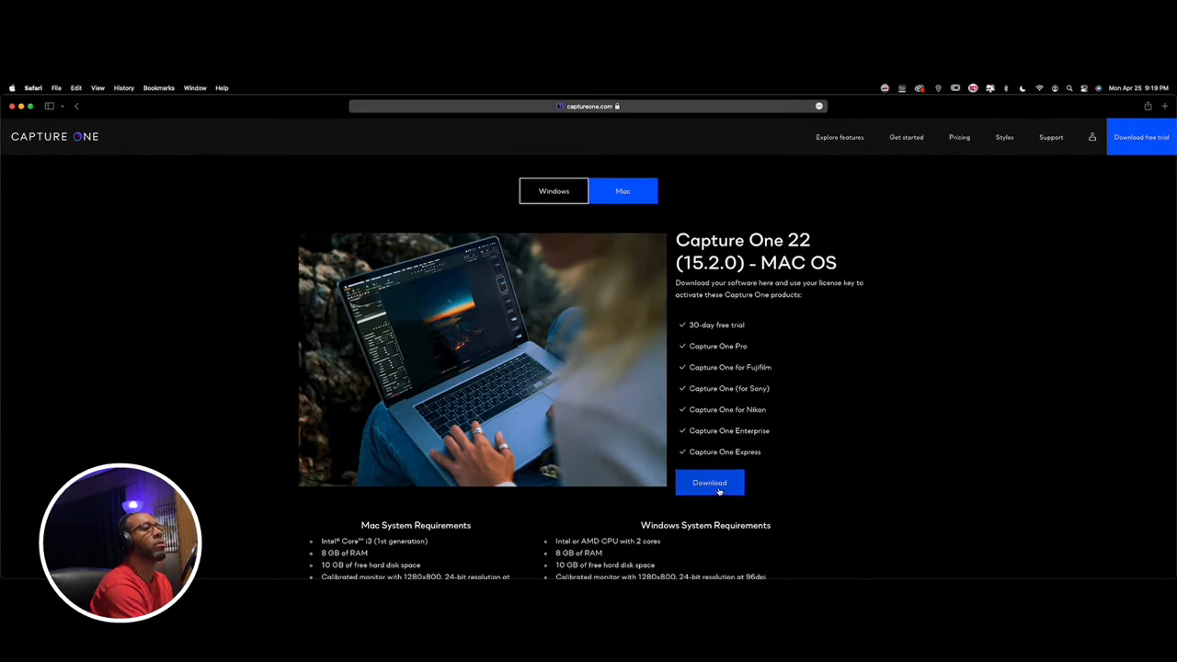
{"action": "left_click", "coordinate": [709, 483]}
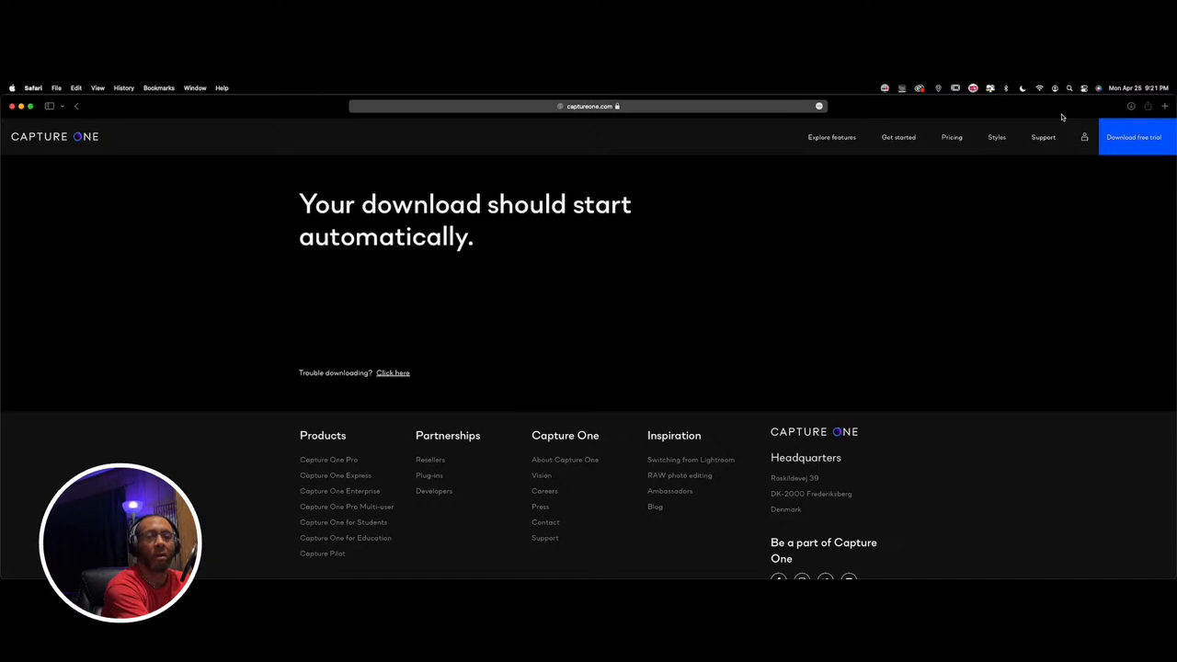
{"action": "mouse_move", "coordinate": [1076, 180]}
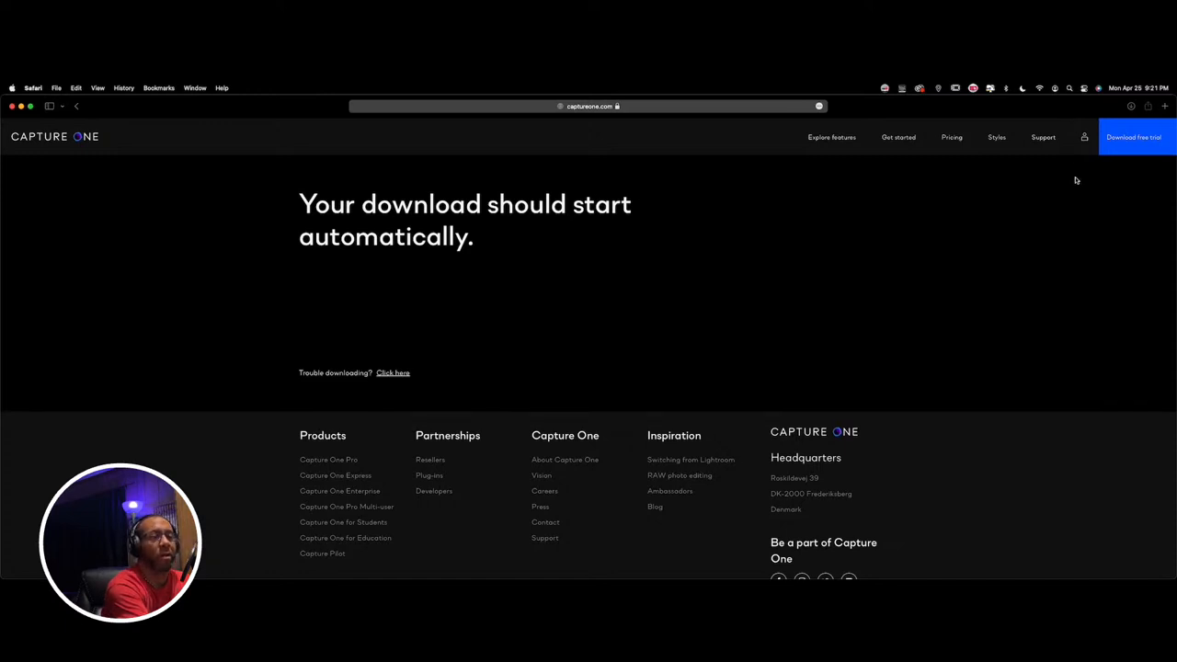
{"action": "mouse_move", "coordinate": [1151, 242]}
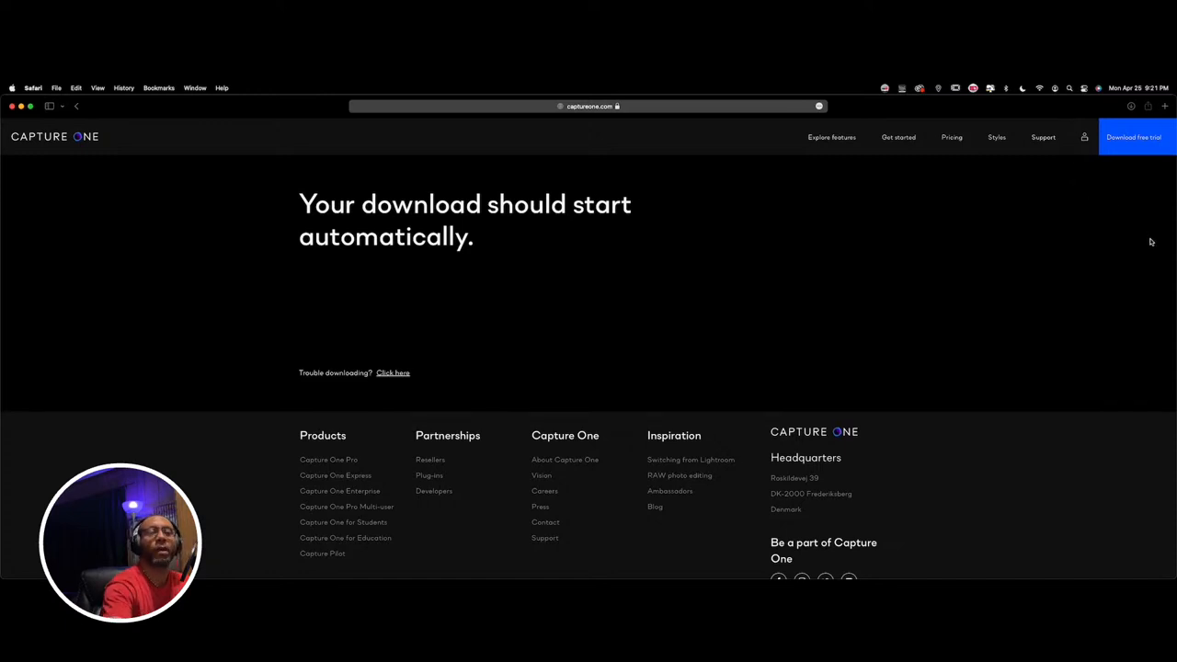